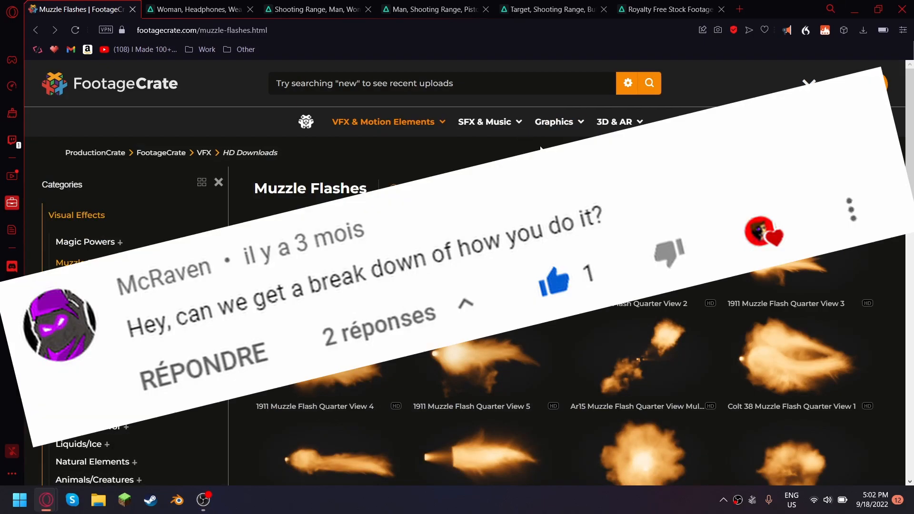
Download the Muzzle Flash Front with Shell 6 clip from the Muzzle Flashes grid.
{"action": "scroll", "scroll_direction": "down", "scroll_amount": 3}
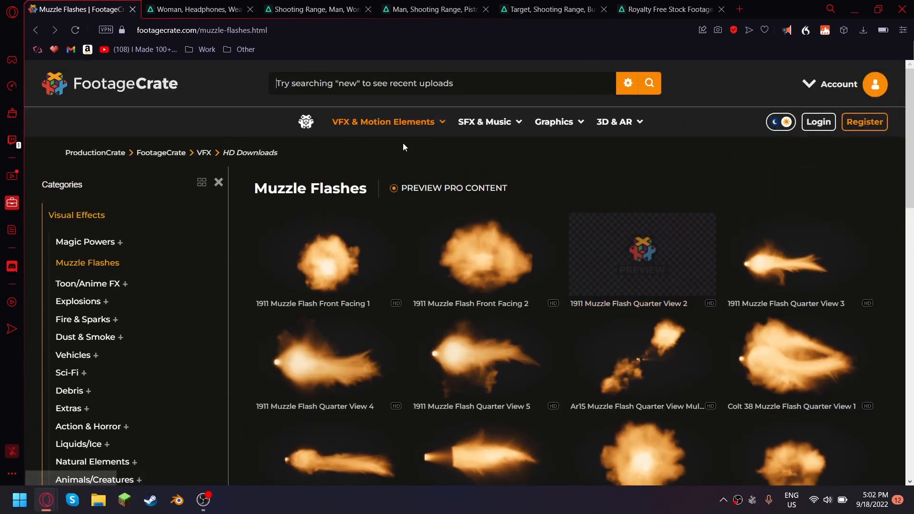
{"action": "scroll", "scroll_direction": "down", "scroll_amount": 3}
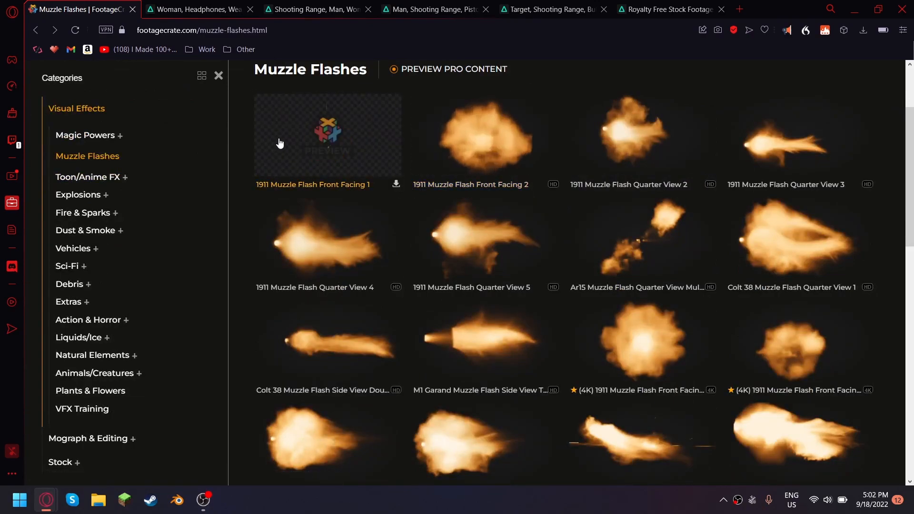
{"action": "scroll", "scroll_direction": "down", "scroll_amount": 3}
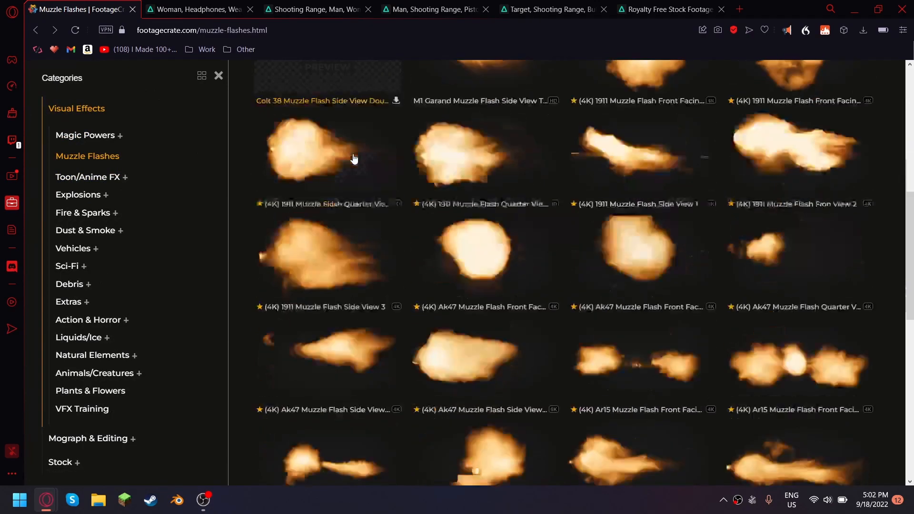
{"action": "scroll", "scroll_direction": "down", "scroll_amount": 3}
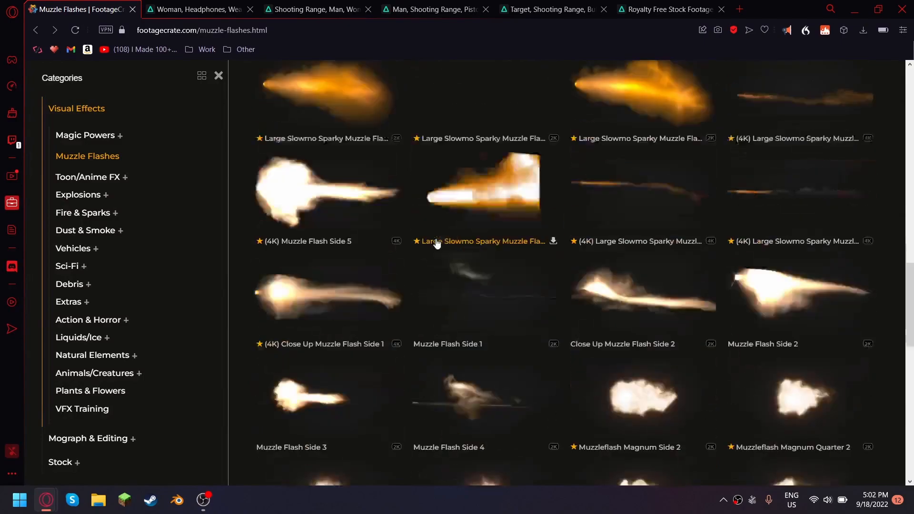
{"action": "scroll", "scroll_direction": "down", "scroll_amount": 3}
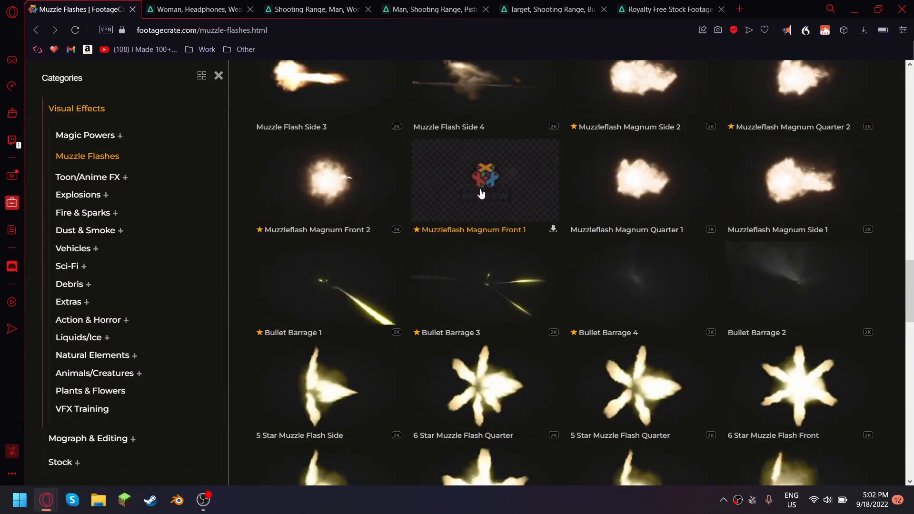
{"action": "mouse_move", "coordinate": [527, 182]}
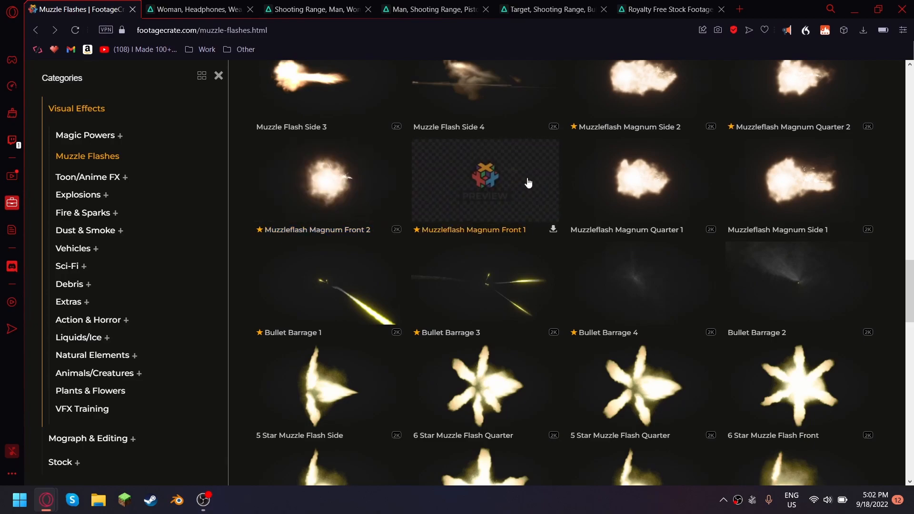
{"action": "mouse_move", "coordinate": [661, 174]}
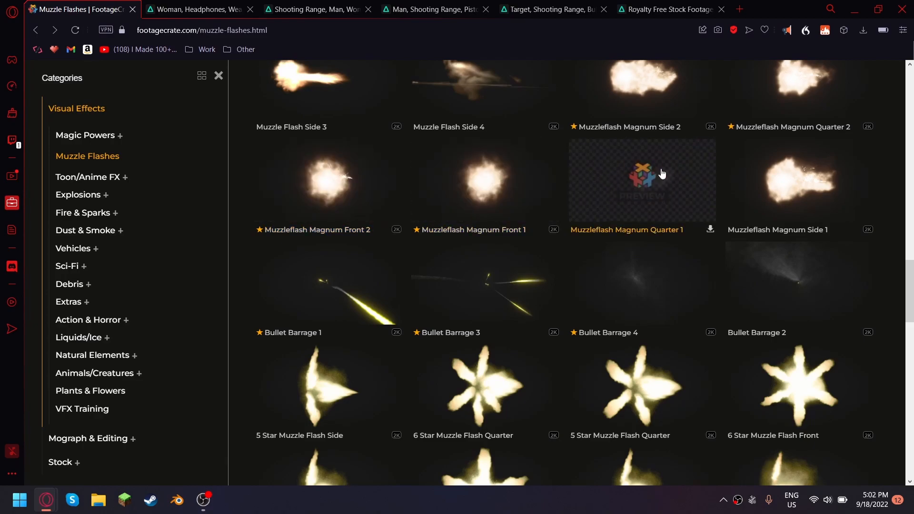
{"action": "scroll", "scroll_direction": "down", "scroll_amount": 3}
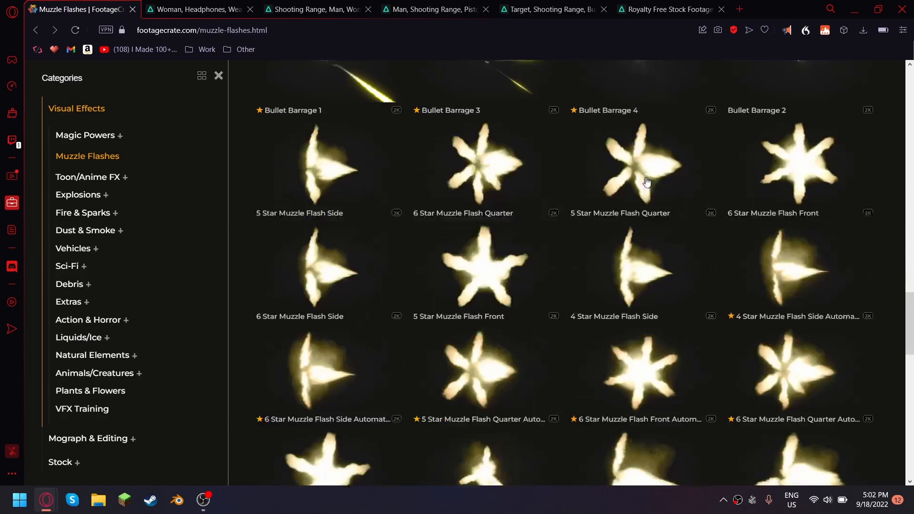
{"action": "scroll", "scroll_direction": "down", "scroll_amount": 3}
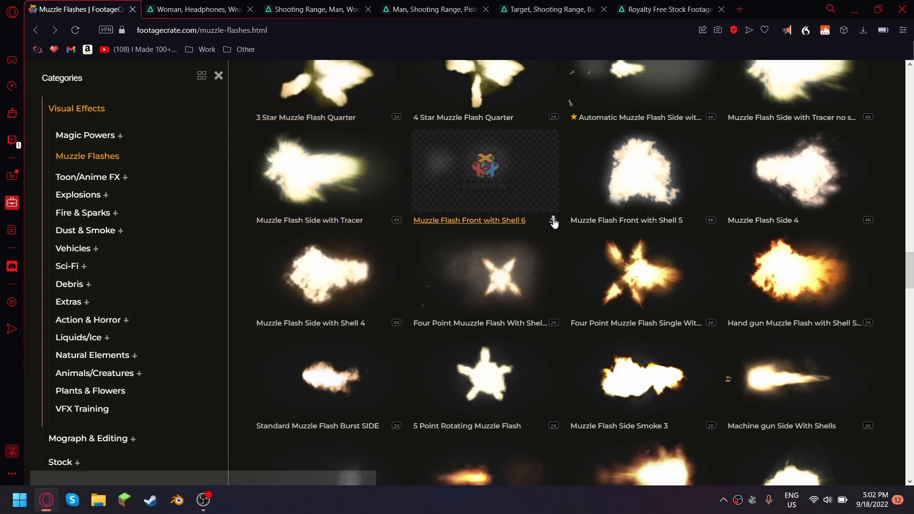
{"action": "mouse_move", "coordinate": [553, 223]}
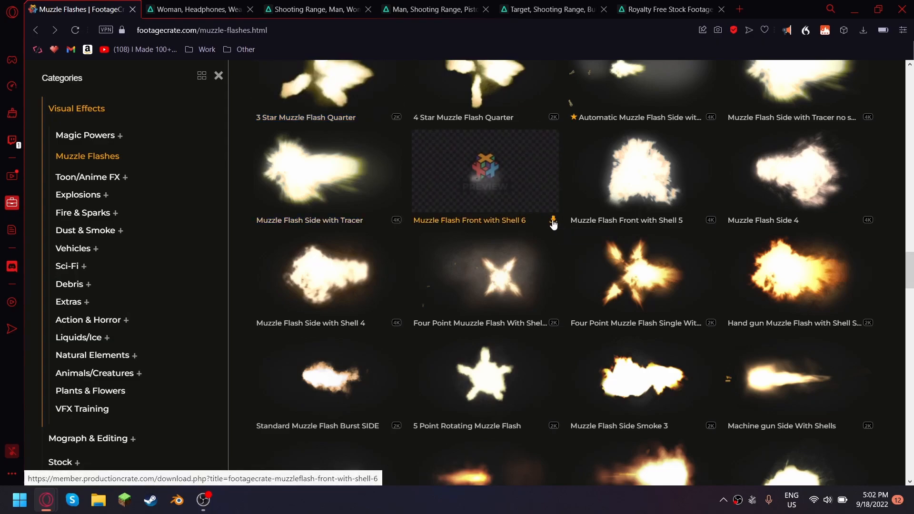
{"action": "left_click", "coordinate": [552, 219]}
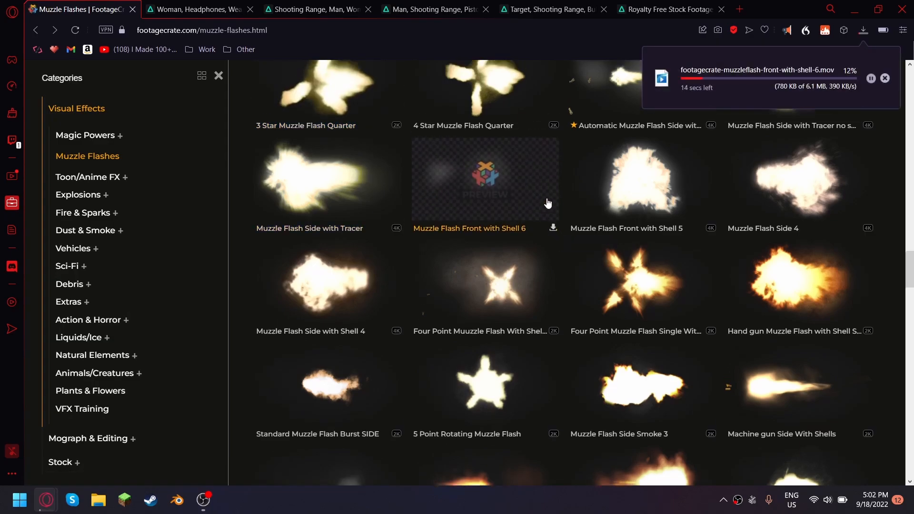
{"action": "scroll", "scroll_direction": "down", "scroll_amount": 3}
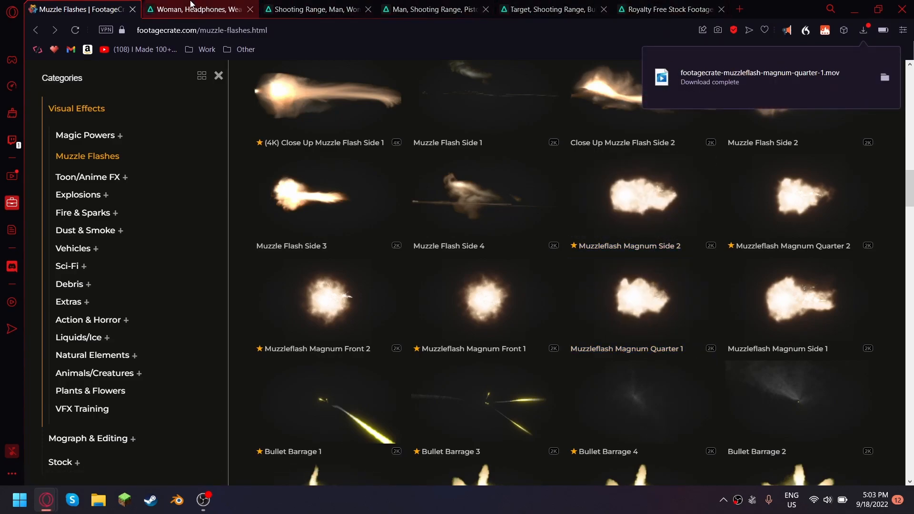
Preview the headphones, aiming, revolver and bullet-holes target shooting-range clips in turn.
{"action": "left_click", "coordinate": [198, 9]}
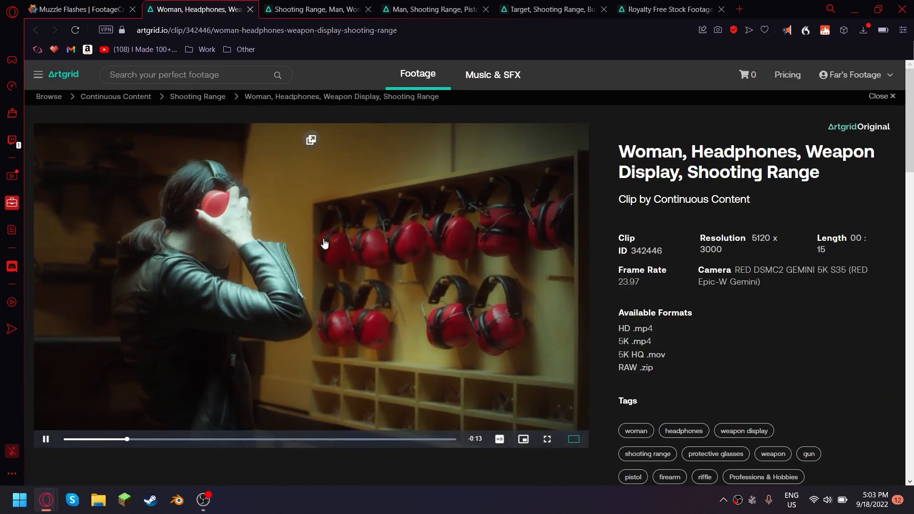
{"action": "scroll", "scroll_direction": "down", "scroll_amount": 3}
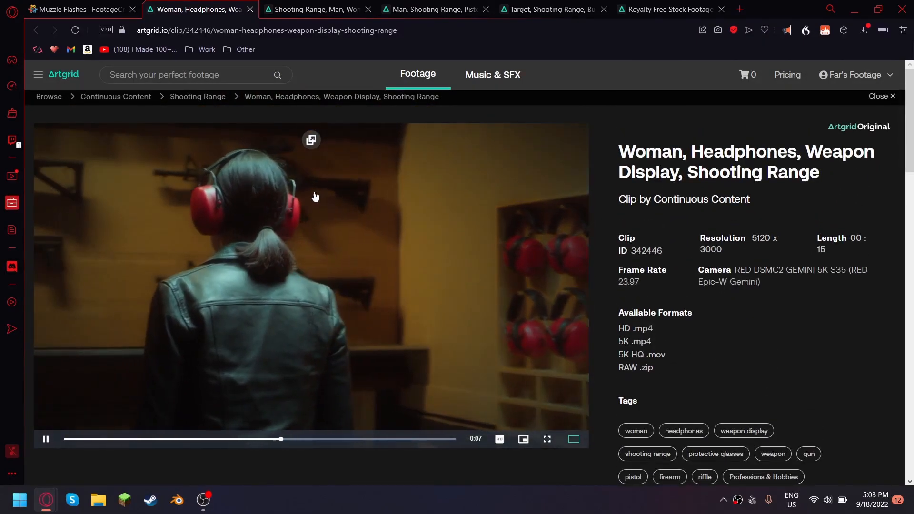
{"action": "left_click", "coordinate": [315, 9]}
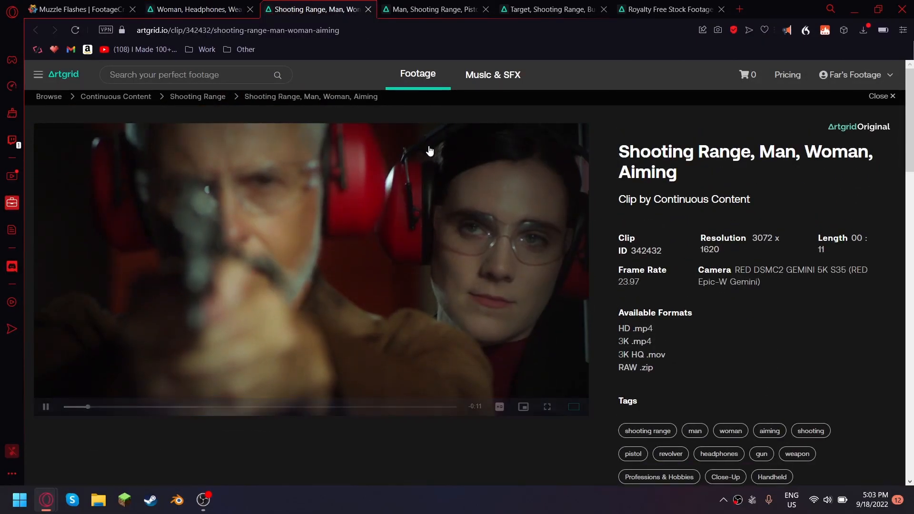
{"action": "left_click", "coordinate": [434, 10]}
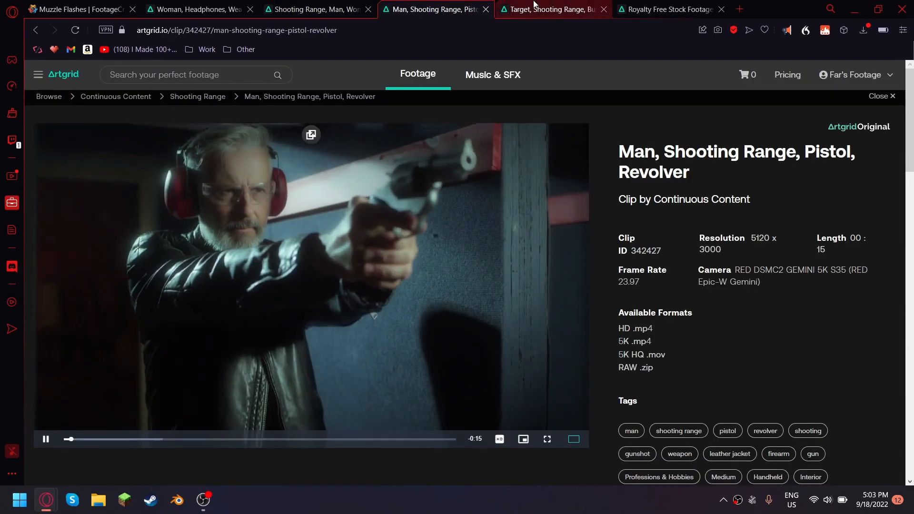
{"action": "left_click", "coordinate": [548, 9]}
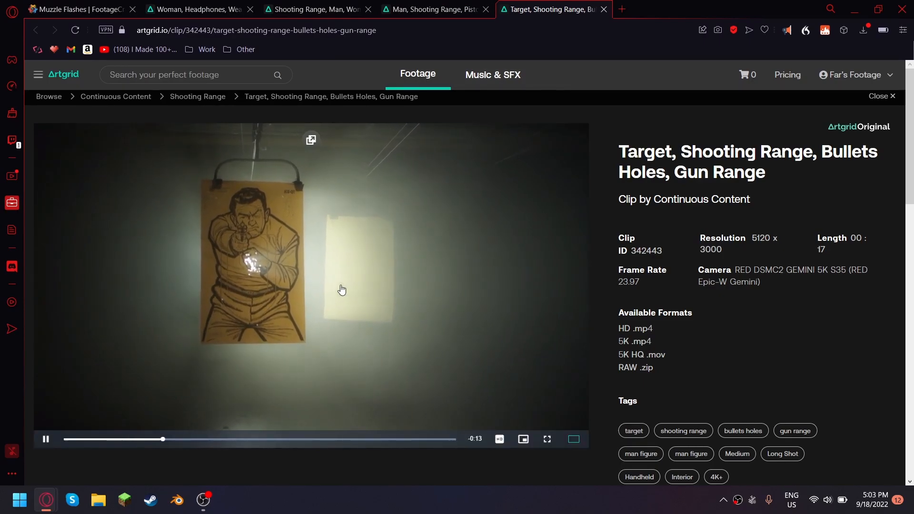
Launch DaVinci Resolve from the Start menu and open the Untitled Project.
{"action": "left_click", "coordinate": [19, 500]}
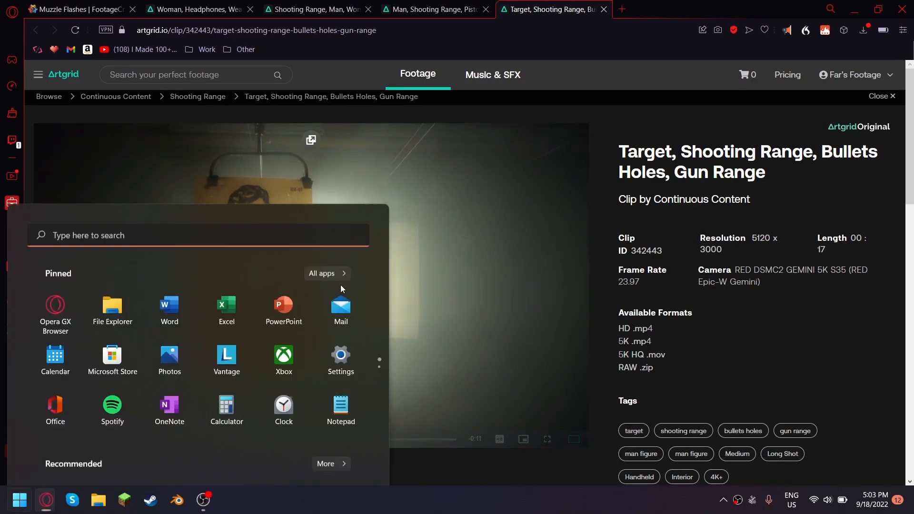
{"action": "type", "text": "davinci Resolve"}
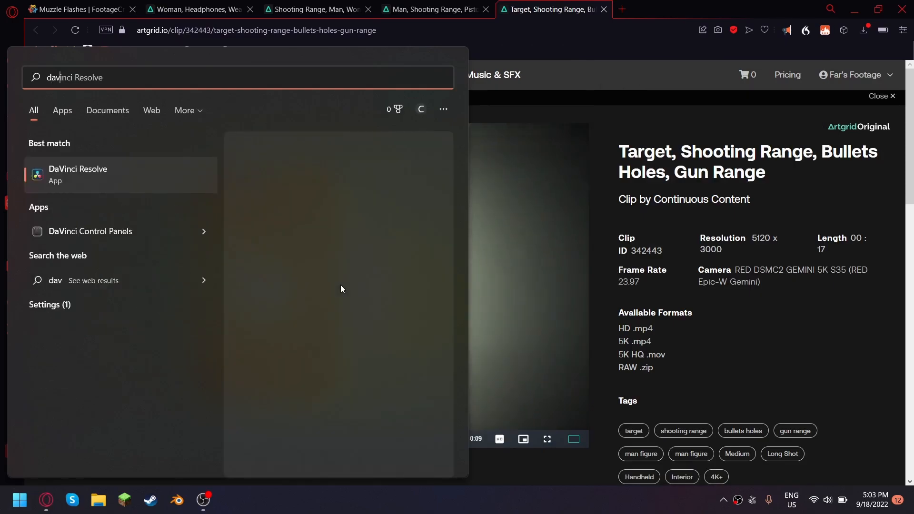
{"action": "left_click", "coordinate": [77, 174]}
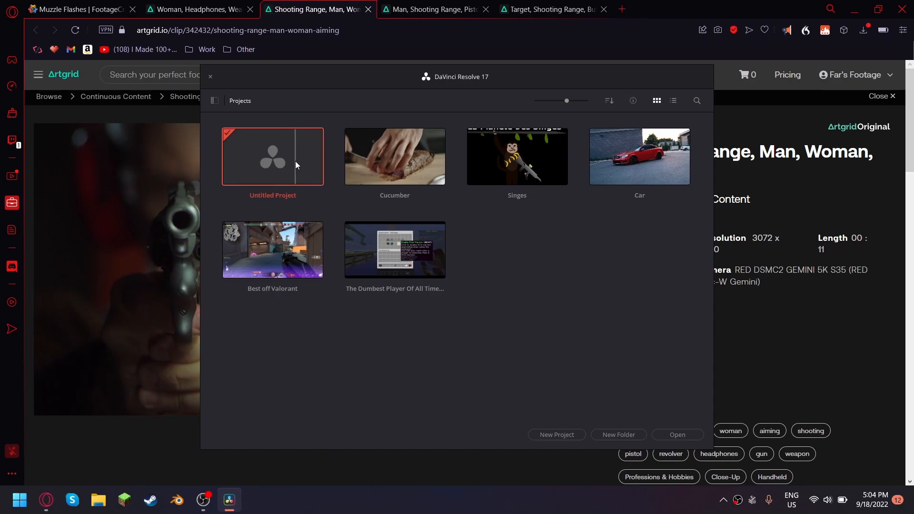
{"action": "double_click", "coordinate": [272, 156]}
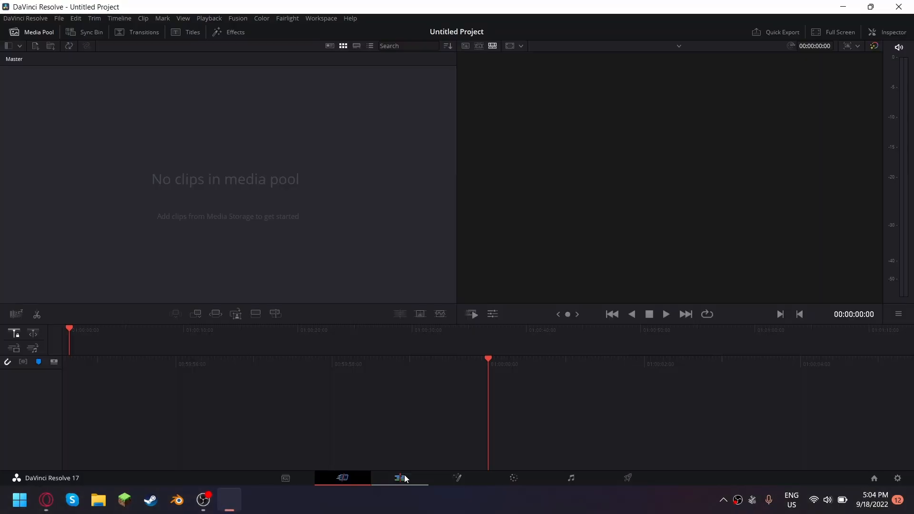
Import both FootageCrate muzzle-flash .mov files from Downloads into the media pool.
{"action": "left_click", "coordinate": [399, 478]}
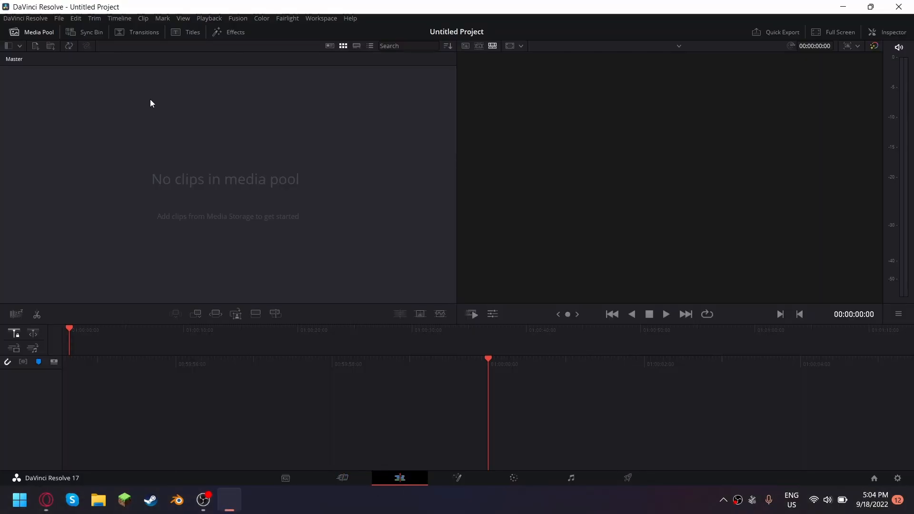
{"action": "left_click", "coordinate": [105, 33]}
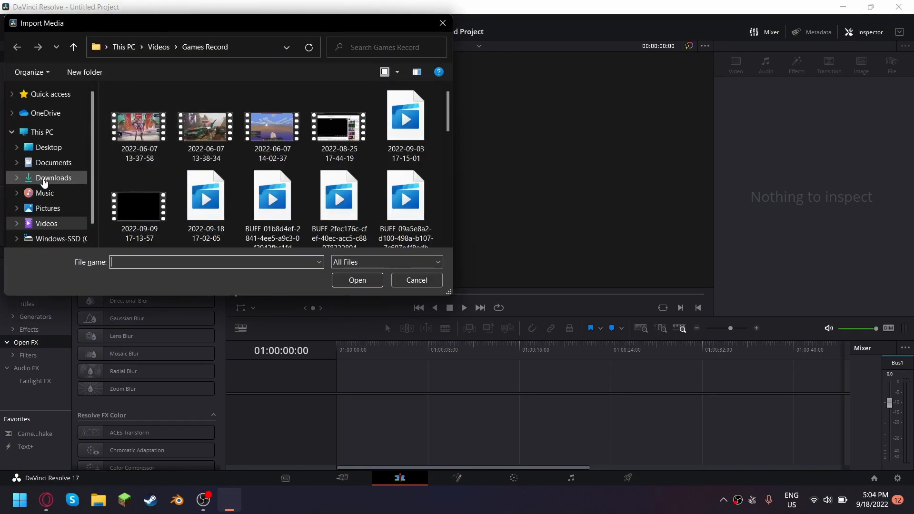
{"action": "left_click", "coordinate": [54, 178]}
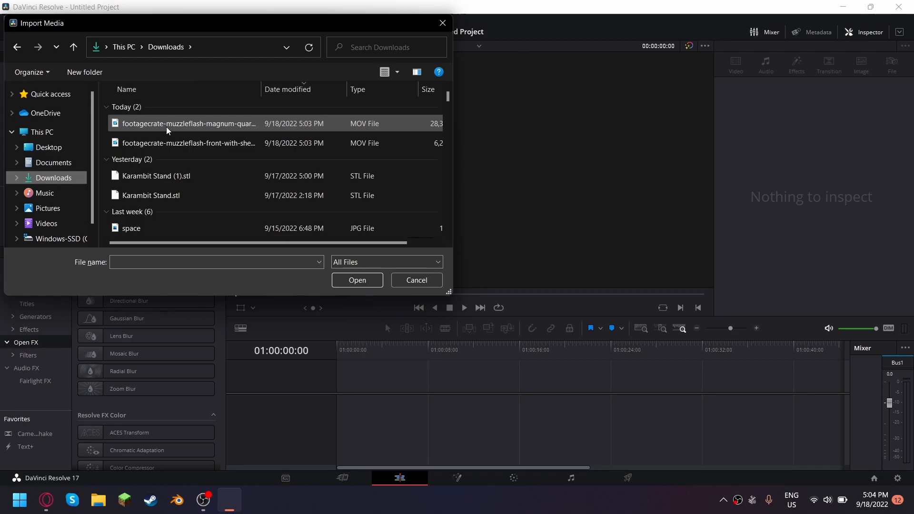
{"action": "left_click", "coordinate": [188, 142]}
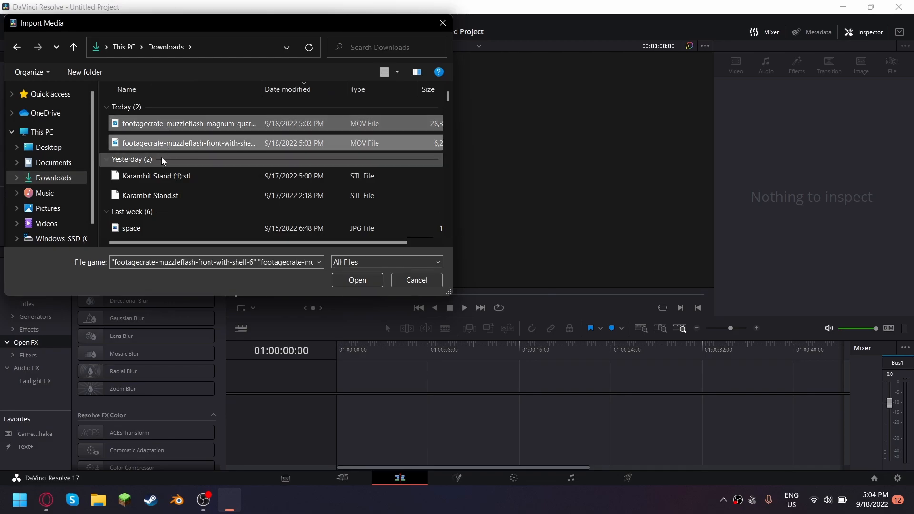
{"action": "left_click", "coordinate": [357, 280]}
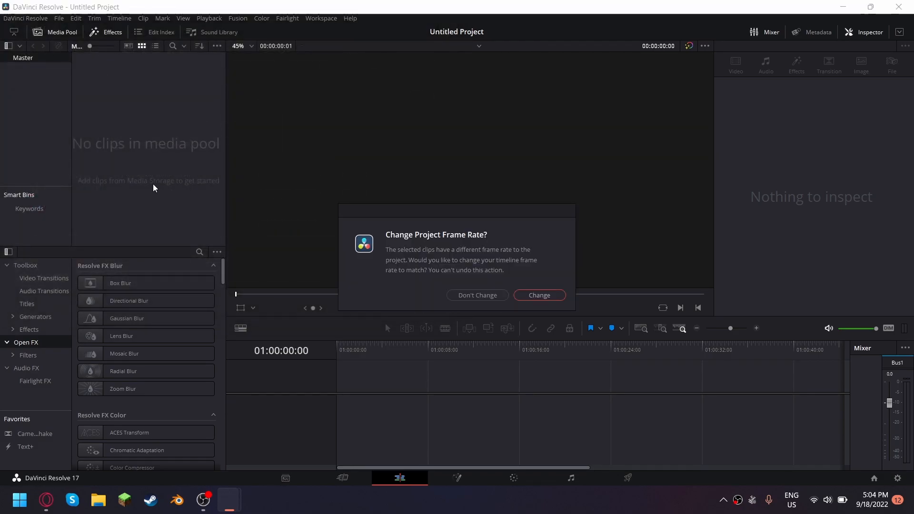
{"action": "left_click", "coordinate": [538, 295]}
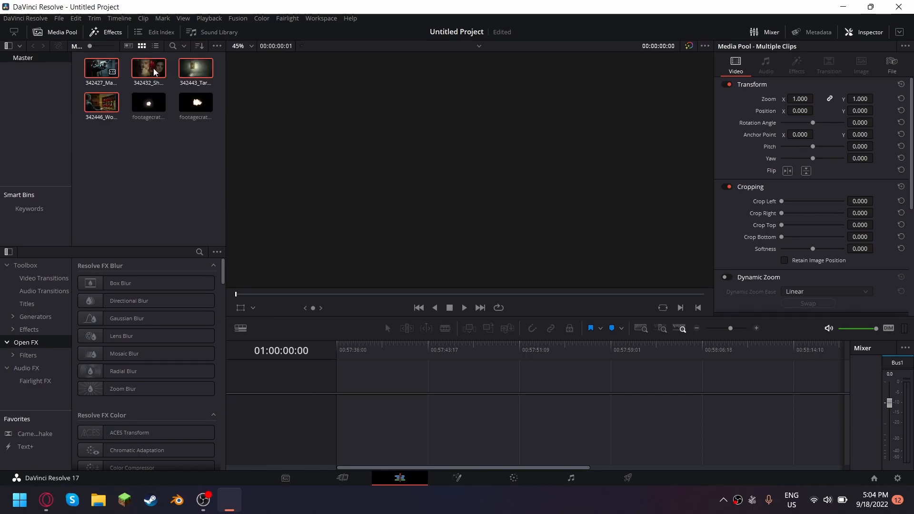
{"action": "left_click", "coordinate": [100, 103]}
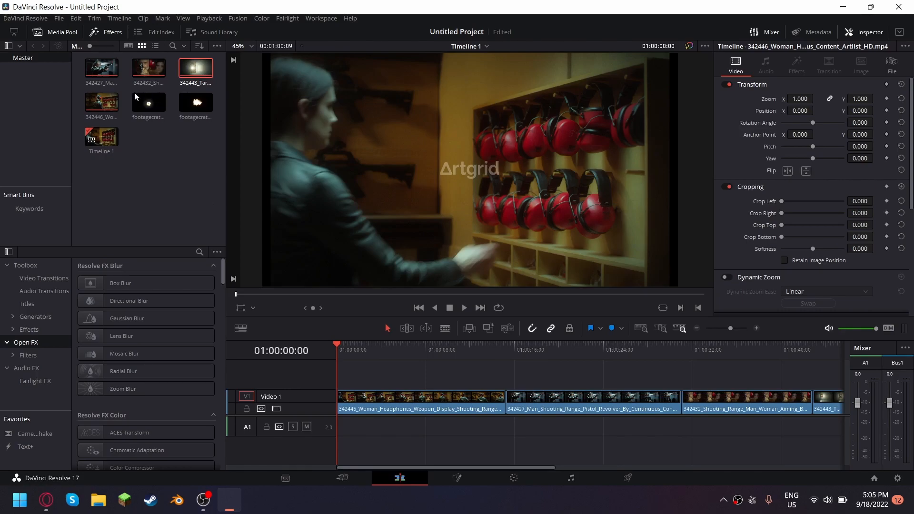
{"action": "mouse_move", "coordinate": [344, 348]}
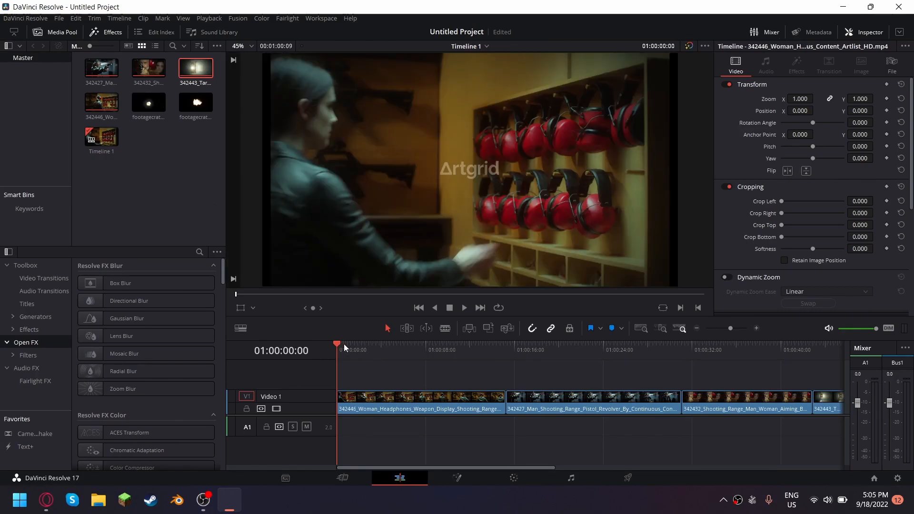
{"action": "left_click", "coordinate": [355, 343]}
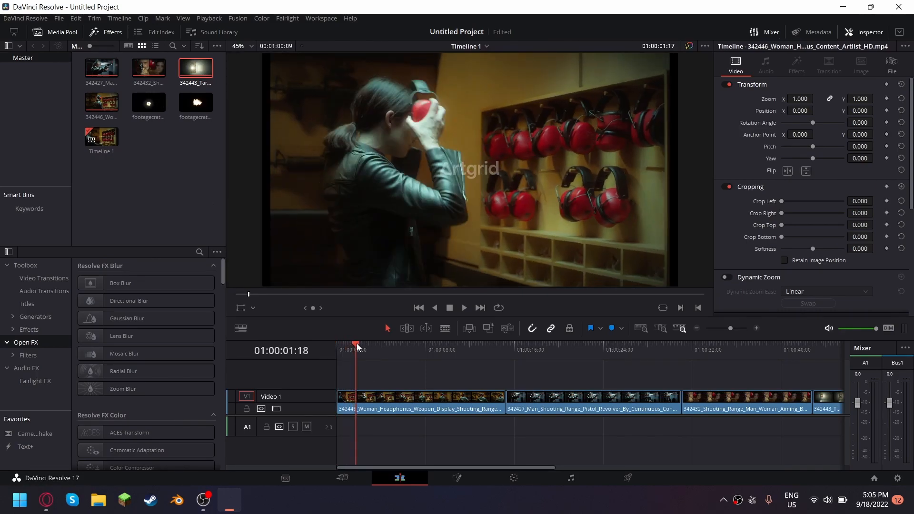
{"action": "left_click", "coordinate": [389, 343]}
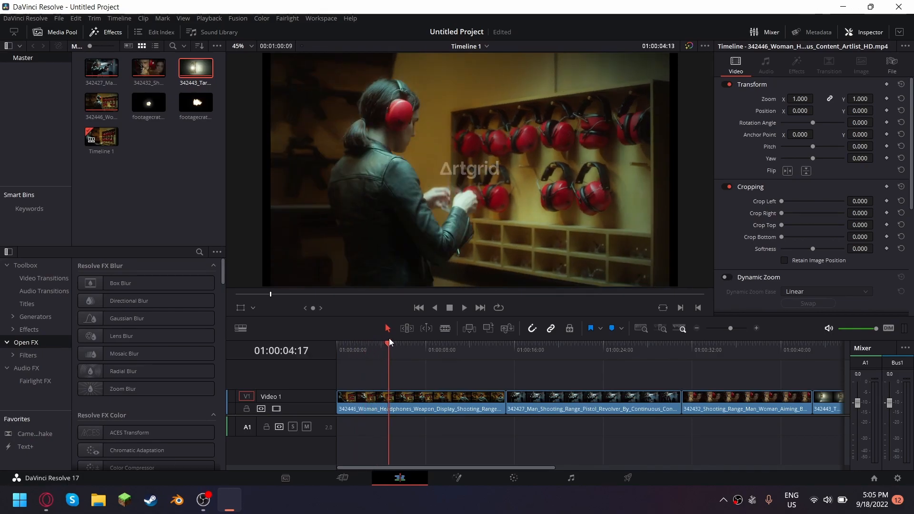
{"action": "left_click", "coordinate": [432, 344]}
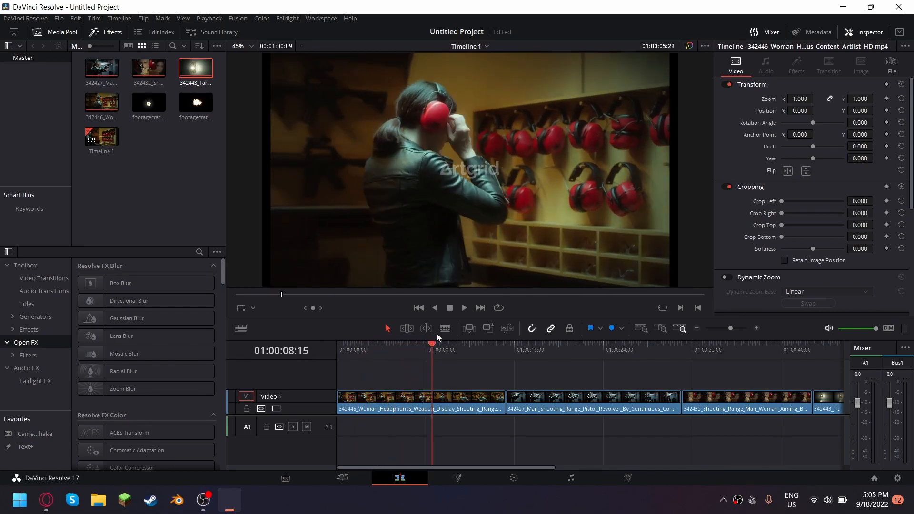
{"action": "left_click", "coordinate": [470, 344]}
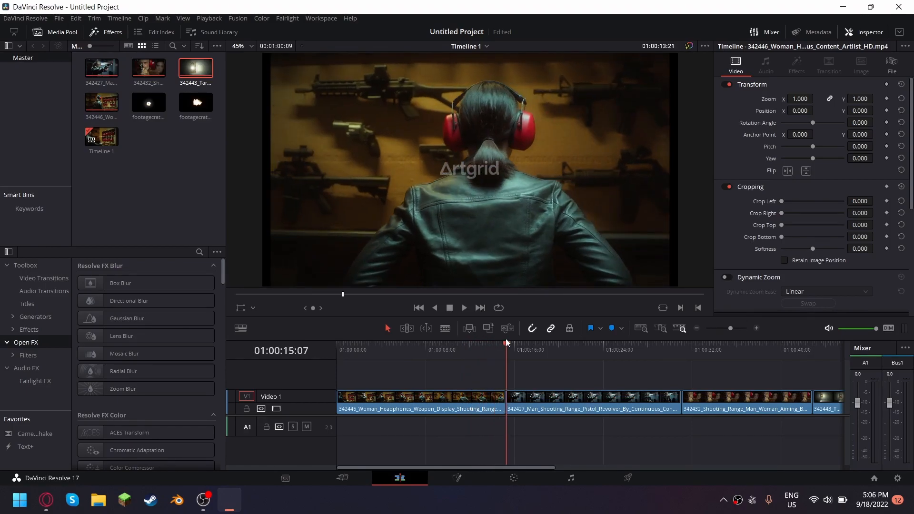
{"action": "left_click", "coordinate": [517, 342]}
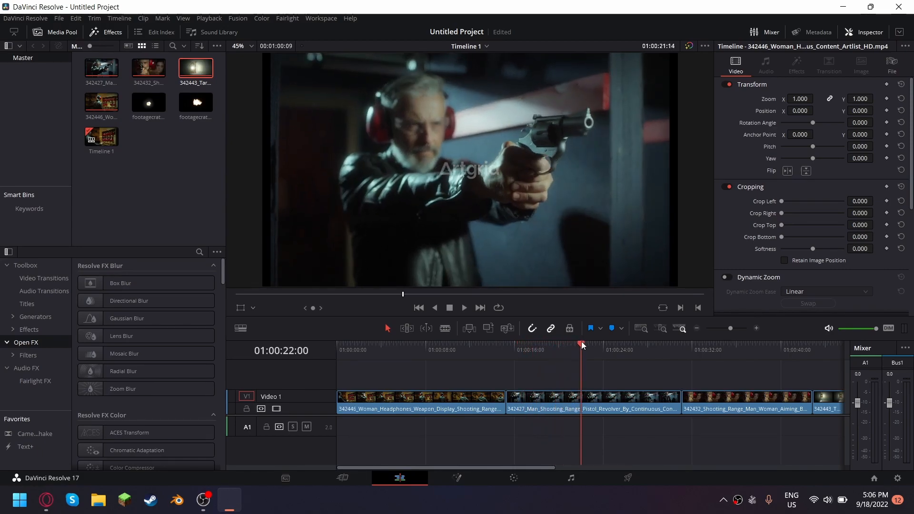
{"action": "left_click_drag", "start_coordinate": [581, 344], "coordinate": [552, 344]}
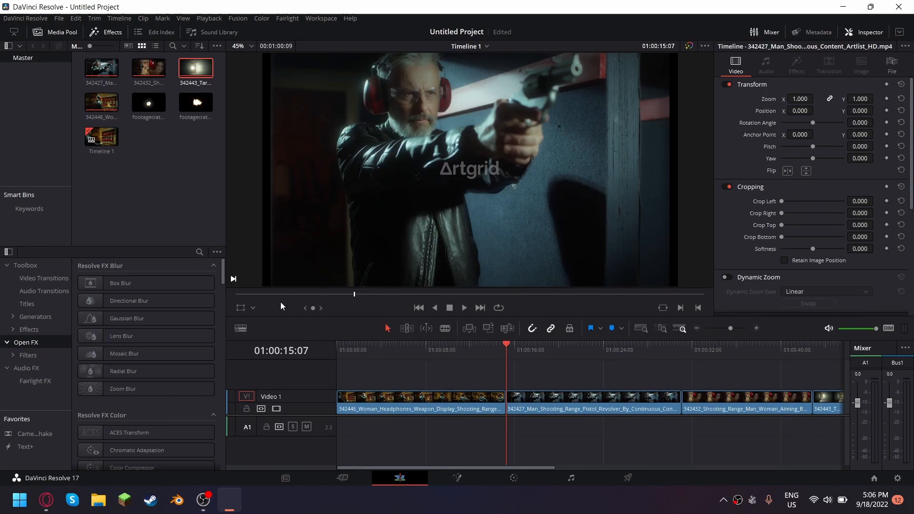
{"action": "left_click", "coordinate": [480, 308]}
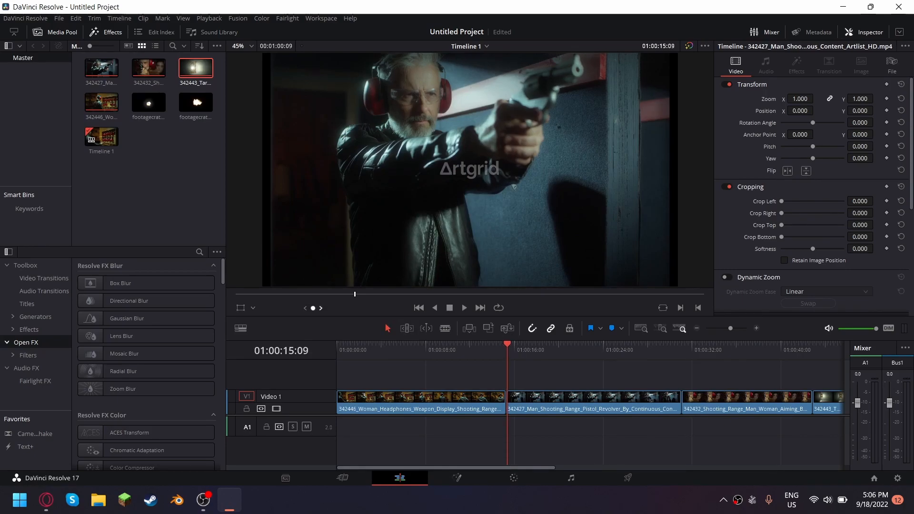
Trim the 342427 revolver clip short and load the magnum muzzle-flash clip for preview.
{"action": "left_click", "coordinate": [462, 308]}
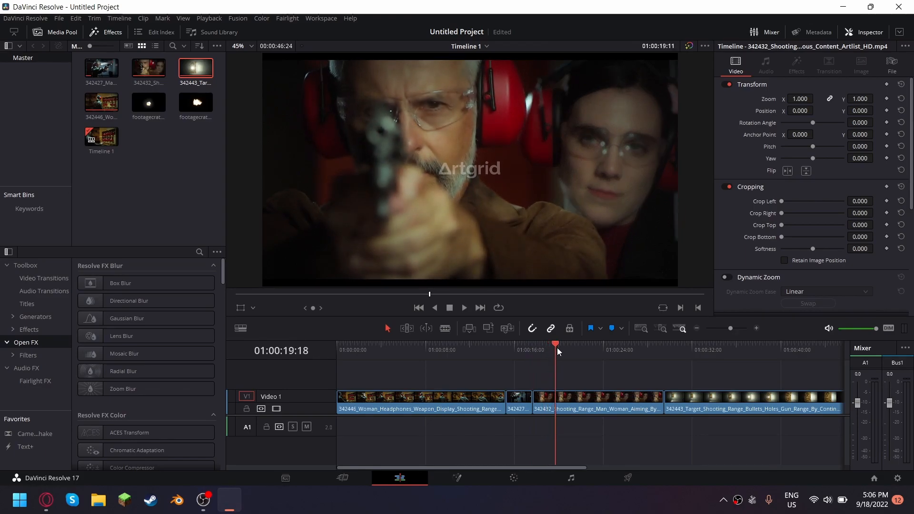
{"action": "left_click_drag", "start_coordinate": [555, 344], "coordinate": [581, 343]}
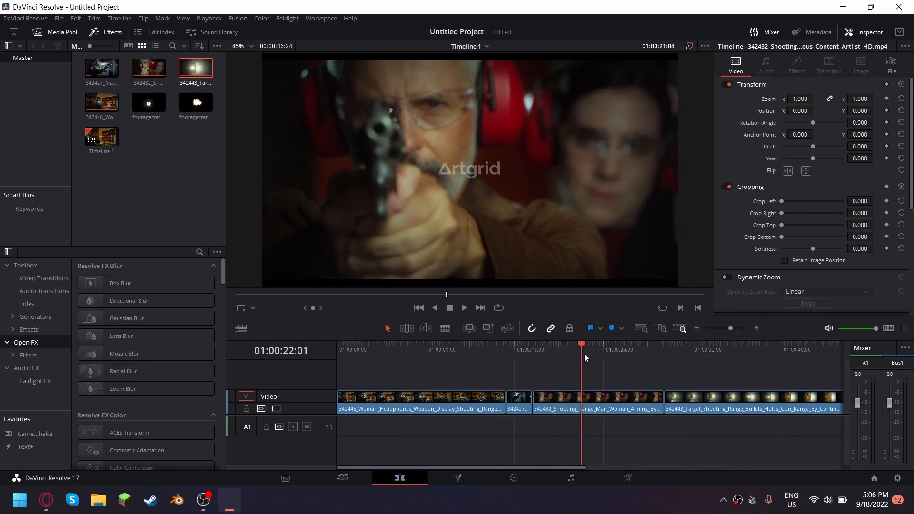
{"action": "left_click", "coordinate": [620, 344]}
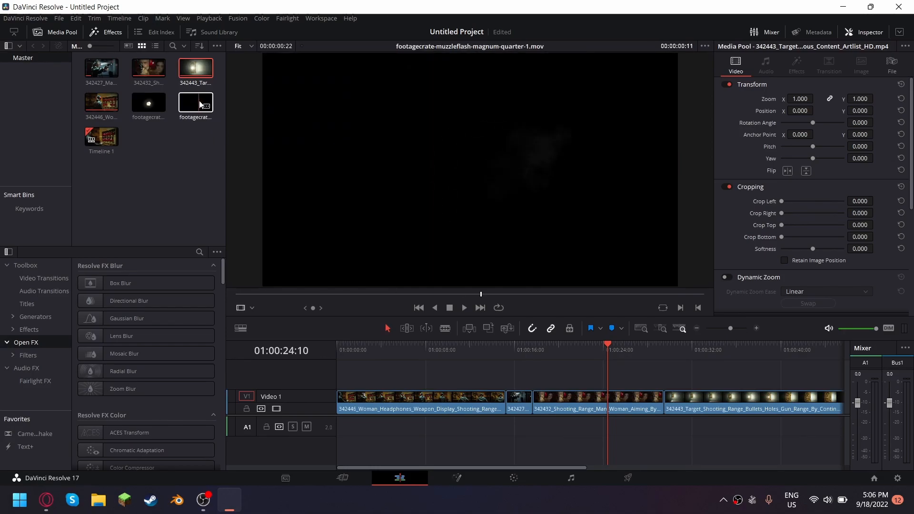
Place the front muzzle-flash-with-shell clip on V2 above the gunshot at the pistol's muzzle.
{"action": "left_click", "coordinate": [148, 102]}
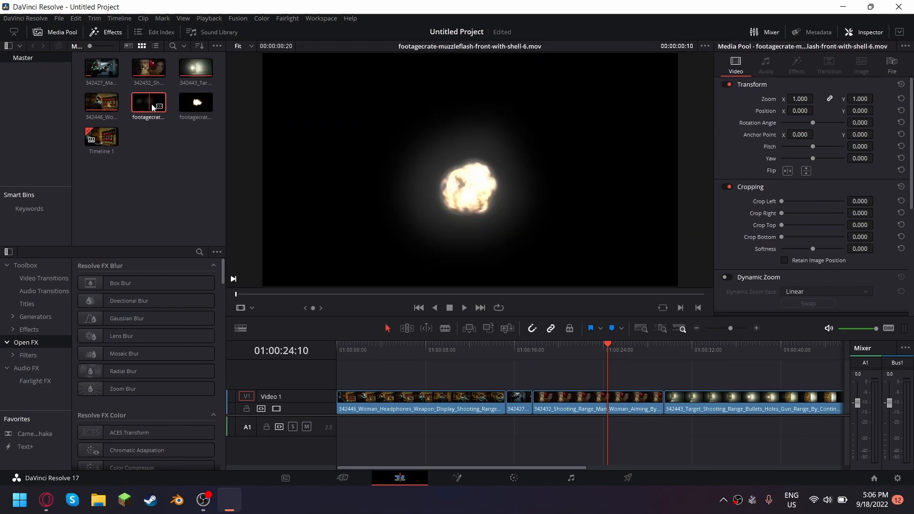
{"action": "left_click_drag", "start_coordinate": [149, 103], "coordinate": [606, 367]}
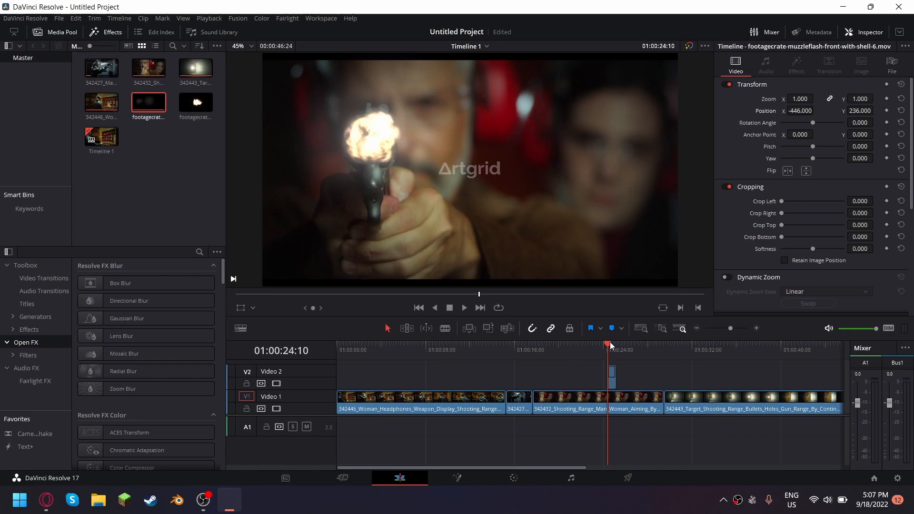
{"action": "left_click", "coordinate": [599, 344]}
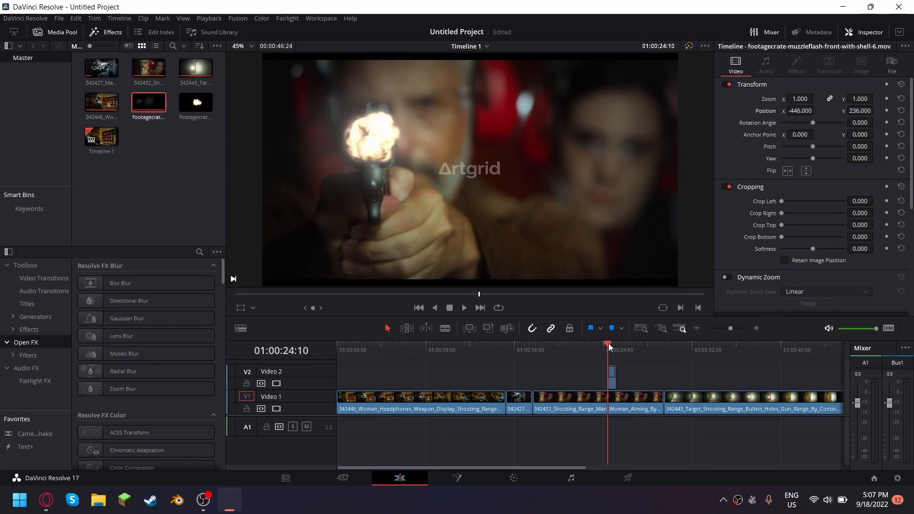
{"action": "left_click", "coordinate": [616, 344]}
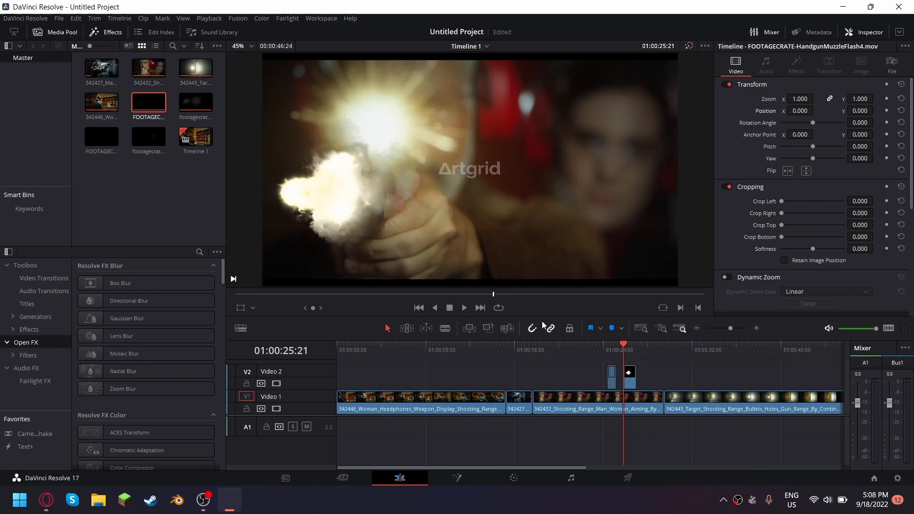
Set the HandgunMuzzleFlash4 transform to zoom 1.090 and 0.610.
{"action": "type", "text": "1.090"}
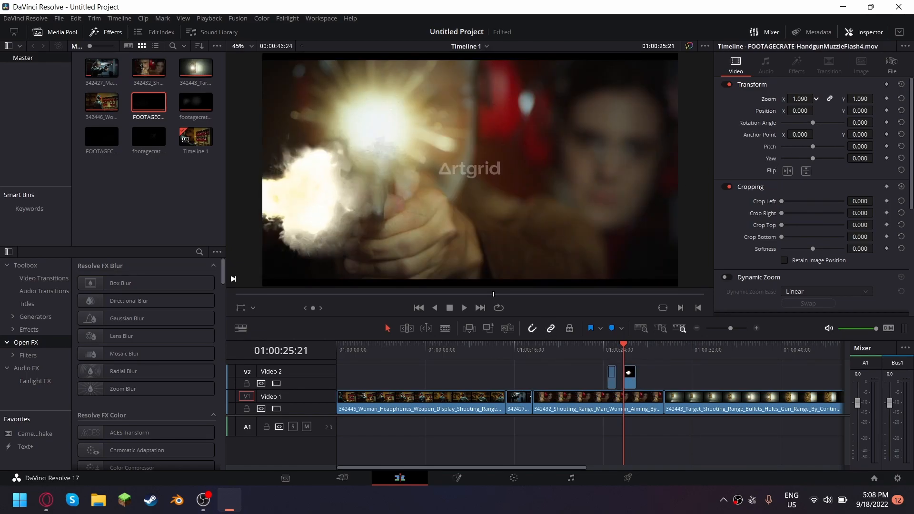
{"action": "type", "text": "0.610"}
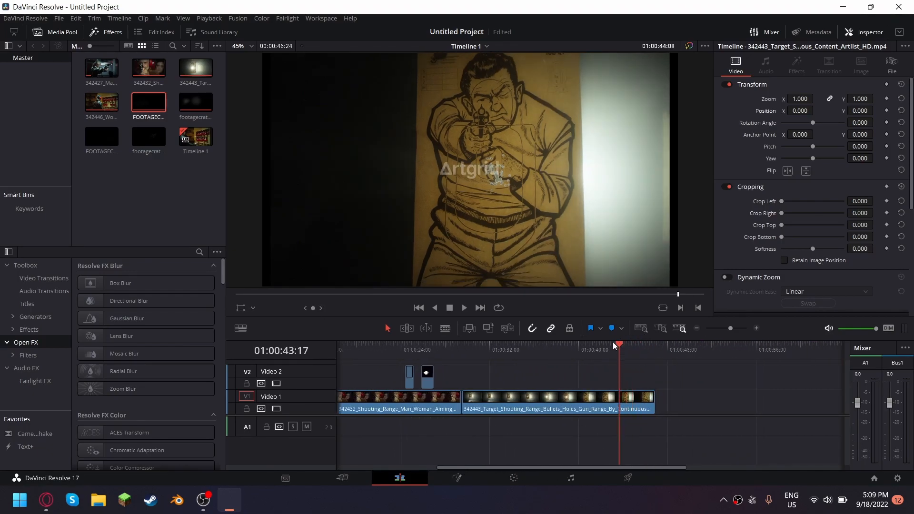
Split the target clip at 40:17 and remove its tail, then move to the Deliver page.
{"action": "left_click", "coordinate": [579, 342]}
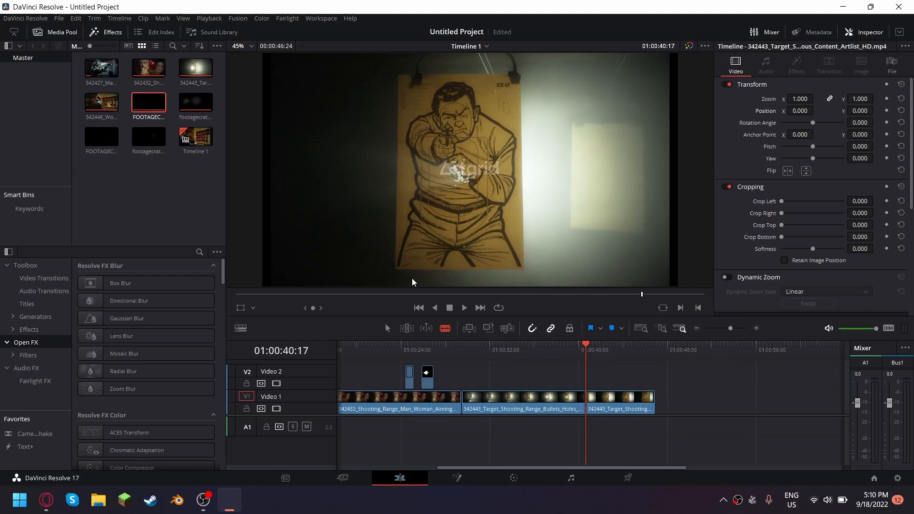
{"action": "left_click", "coordinate": [619, 398]}
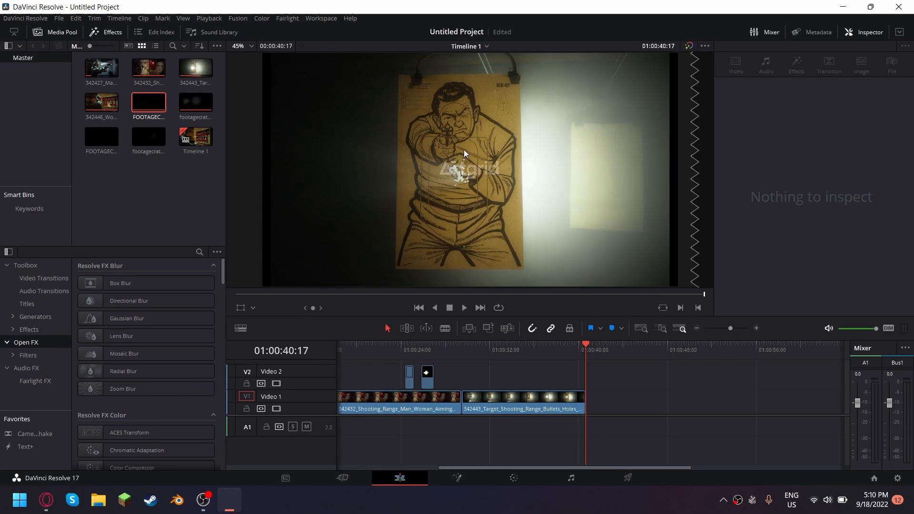
{"action": "mouse_move", "coordinate": [385, 183]}
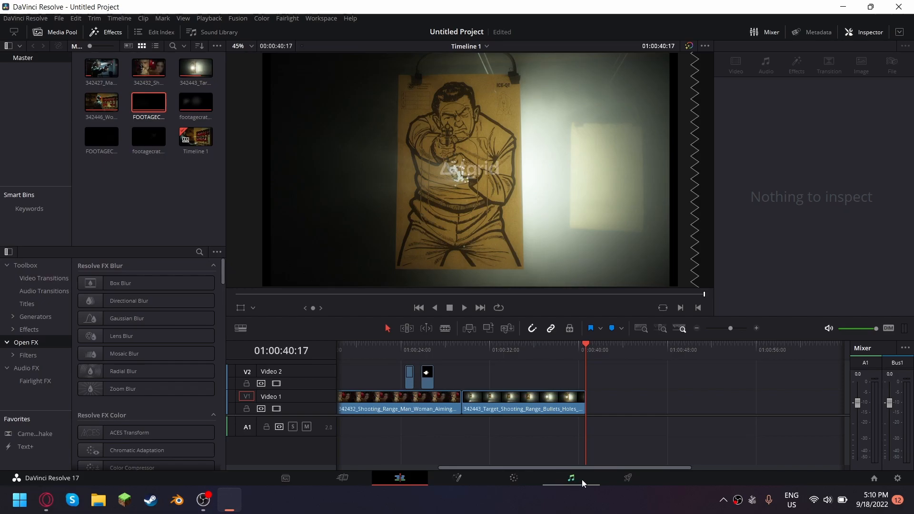
{"action": "left_click", "coordinate": [627, 477]}
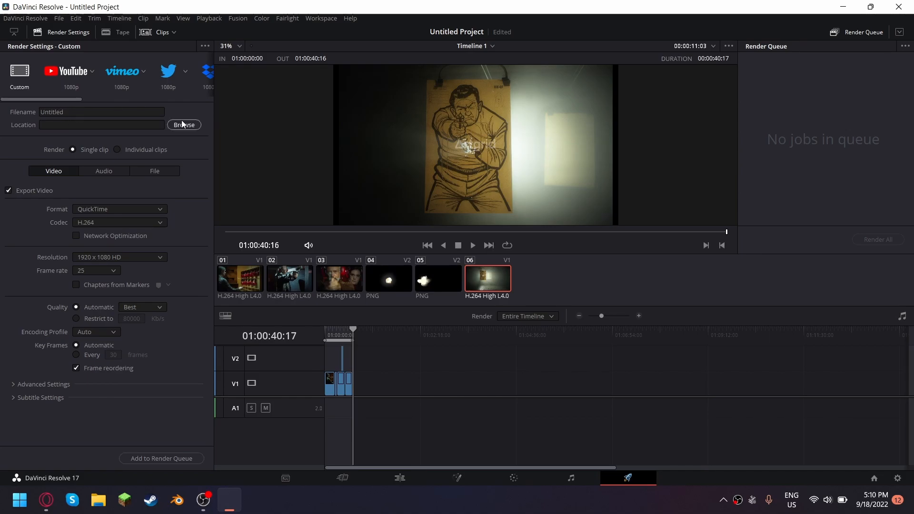
Name the render file 'Gun vfx tutorial' and bring up the save-folder browser.
{"action": "left_click", "coordinate": [101, 112]}
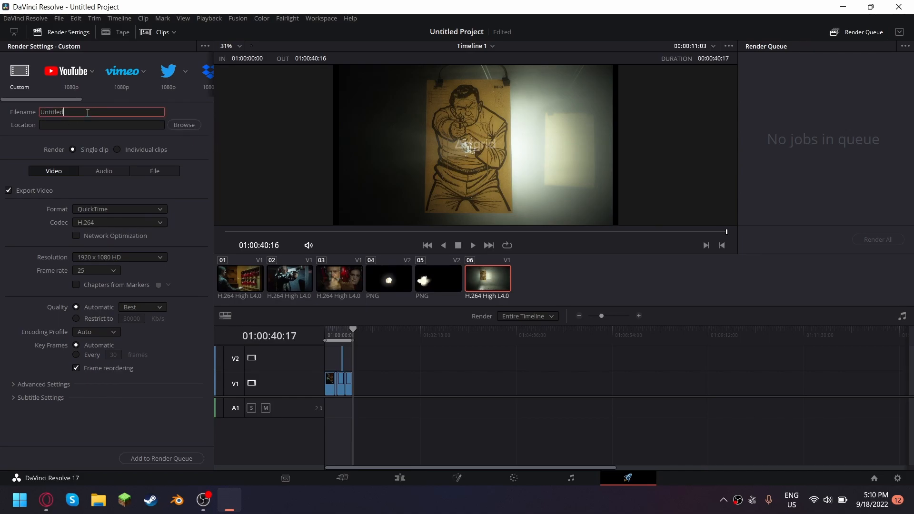
{"action": "double_click", "coordinate": [51, 113]}
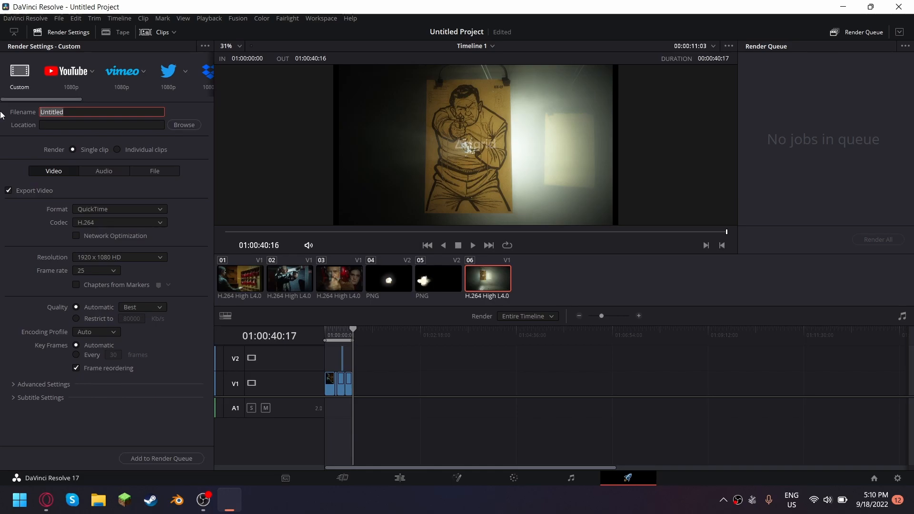
{"action": "type", "text": "Gun v"}
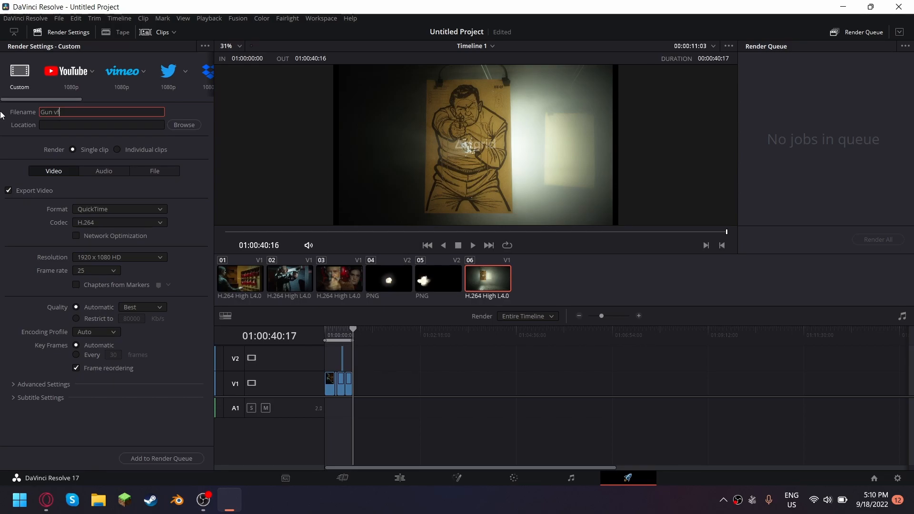
{"action": "type", "text": "fx"}
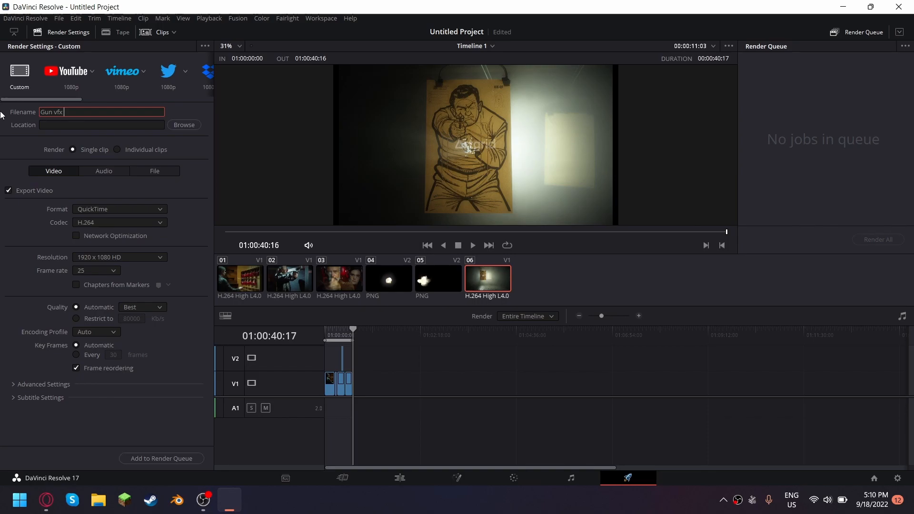
{"action": "type", "text": "tutori"}
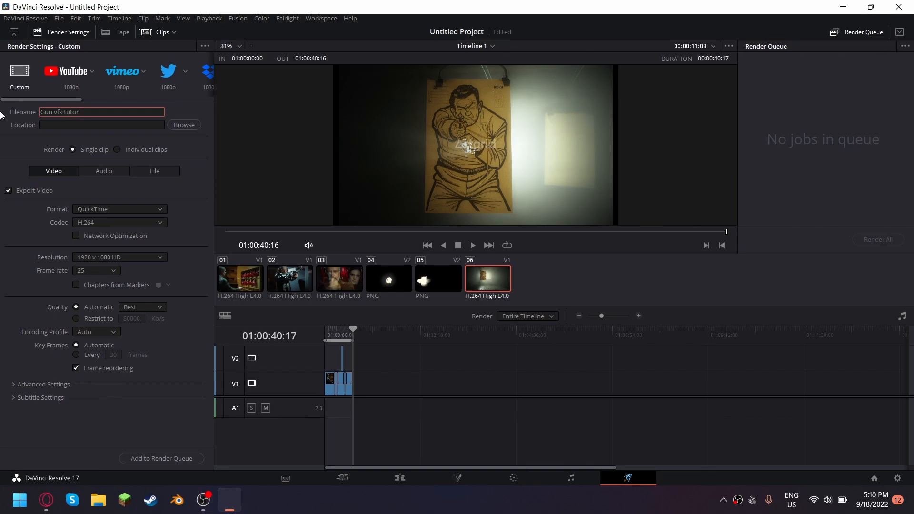
{"action": "type", "text": "al"}
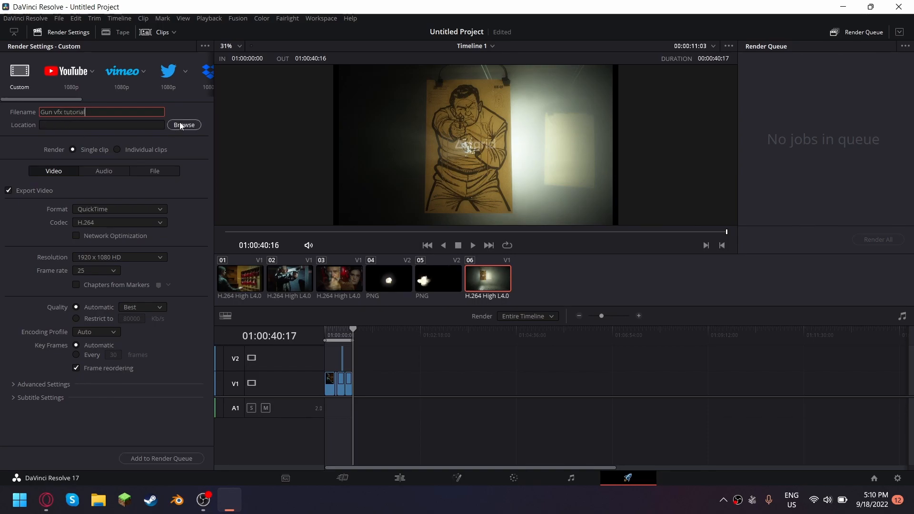
{"action": "left_click", "coordinate": [184, 125]}
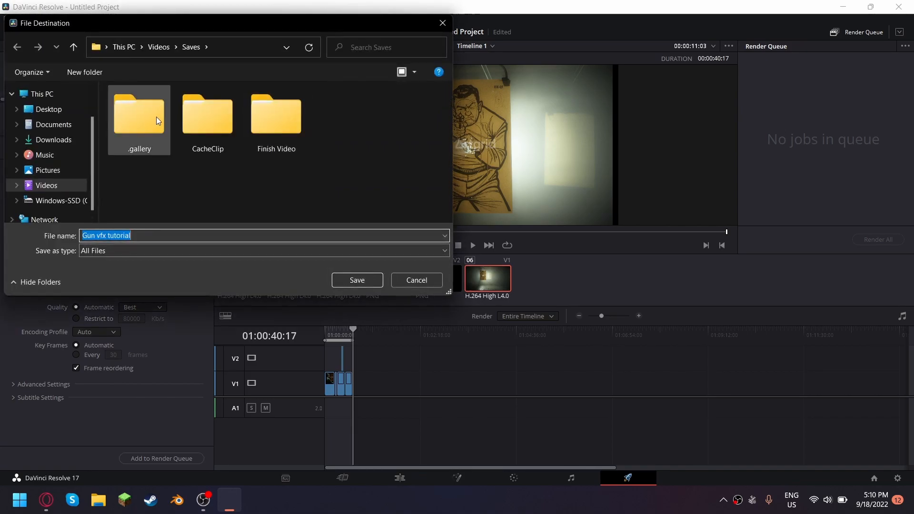
Set the render destination to the Finish Video folder under Videos\Saves.
{"action": "double_click", "coordinate": [275, 115]}
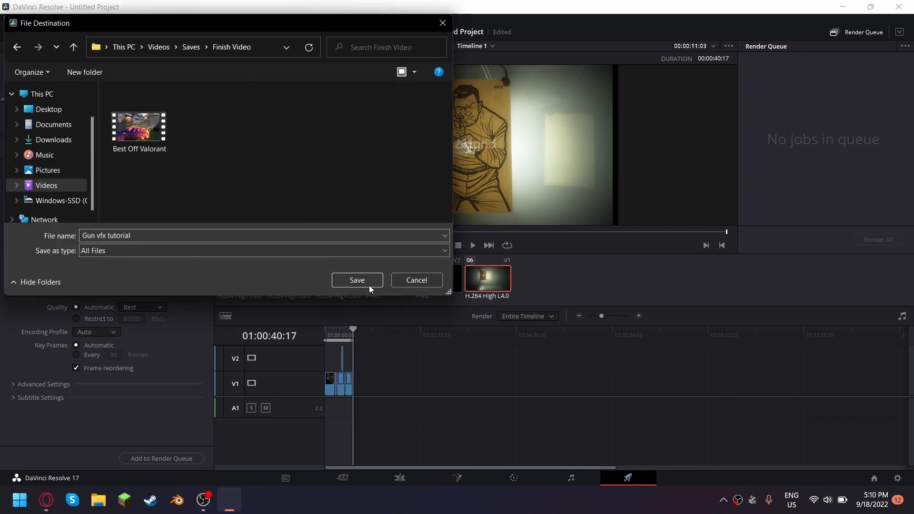
{"action": "left_click", "coordinate": [356, 280]}
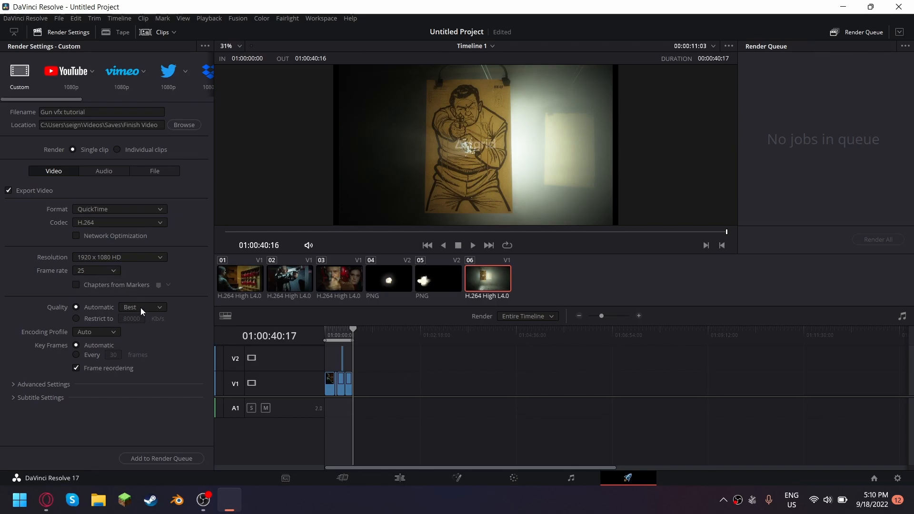
Keep Quality at Best, add the Gun vfx tutorial job to the render queue and render it.
{"action": "left_click", "coordinate": [143, 308]}
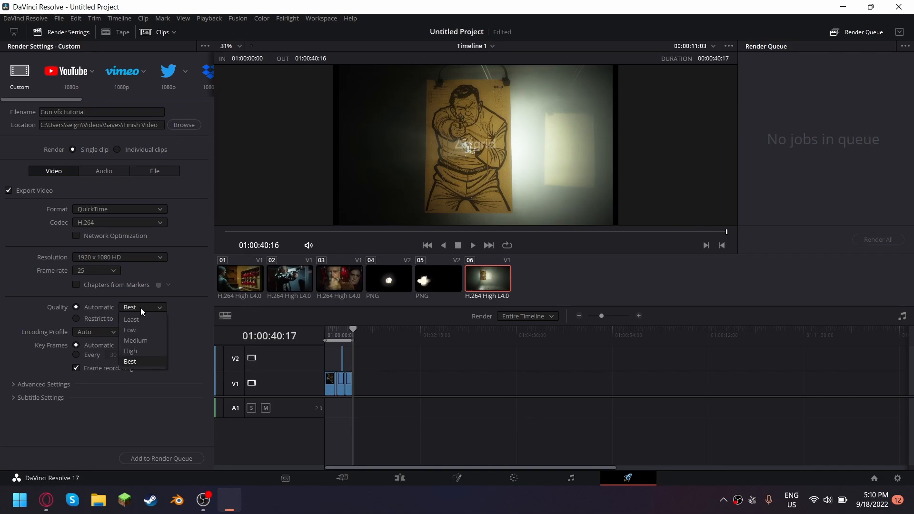
{"action": "left_click", "coordinate": [131, 362]}
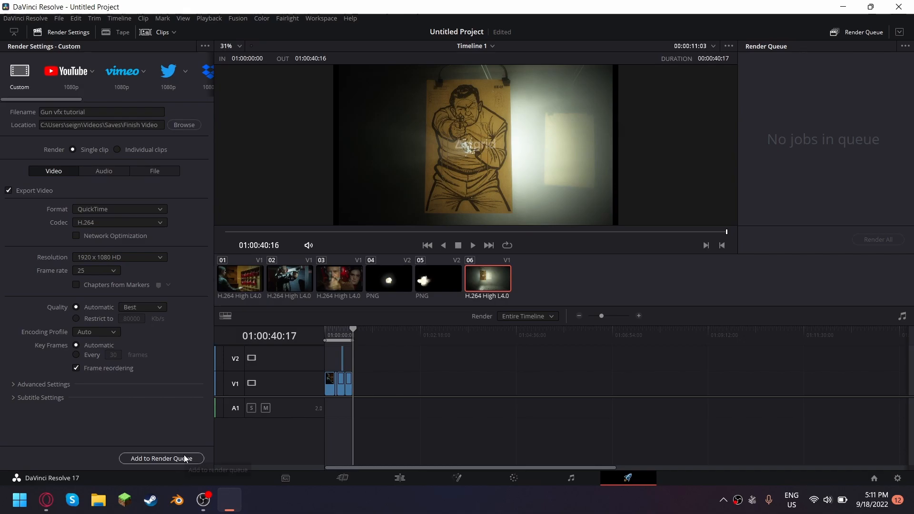
{"action": "left_click", "coordinate": [162, 458]}
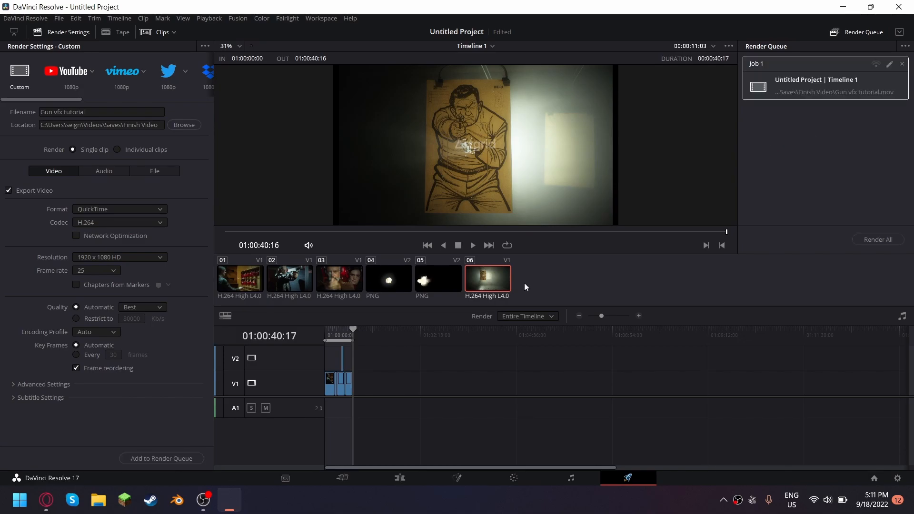
{"action": "mouse_move", "coordinate": [877, 239]}
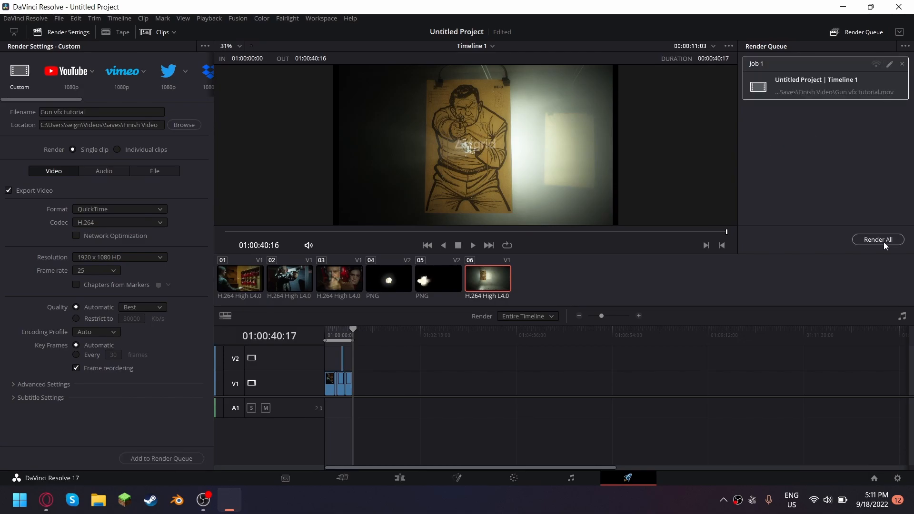
{"action": "left_click", "coordinate": [878, 240]}
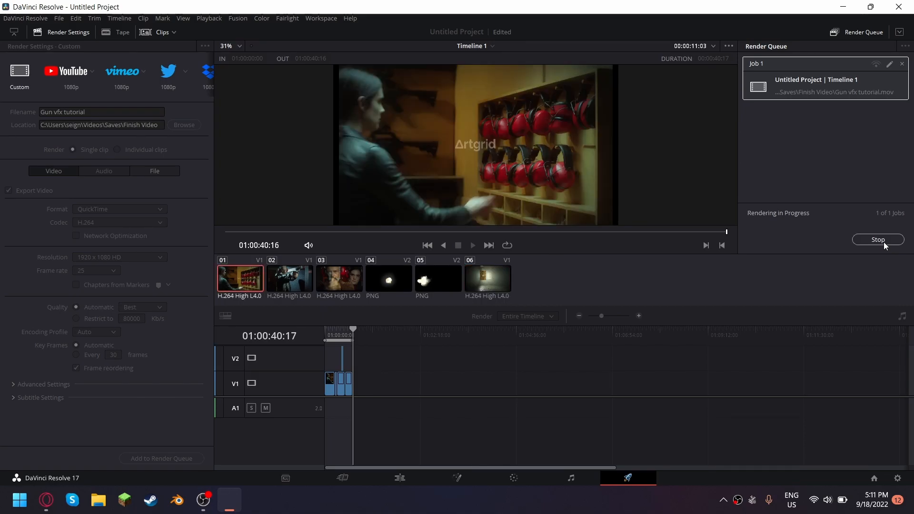